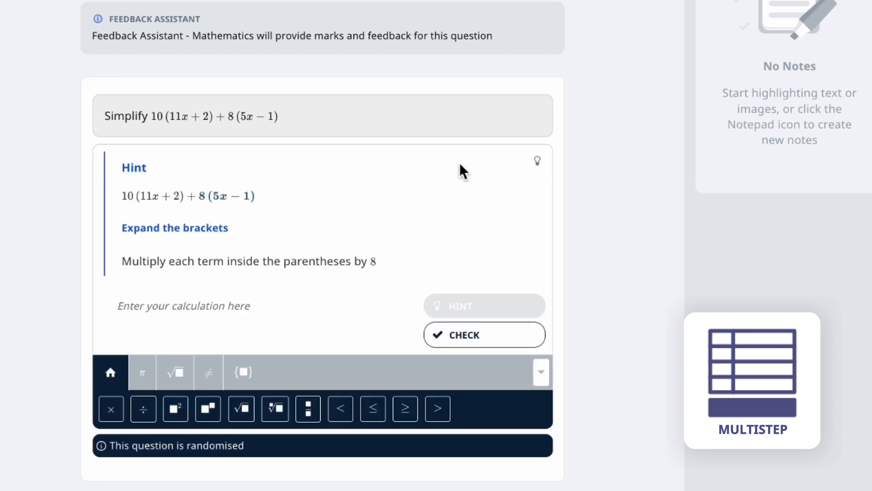
# Check the lines 110x + 22 + 40 and x + 20 + 40, then the step evaluating to 125
pyautogui.write('110x + 22 + 40')
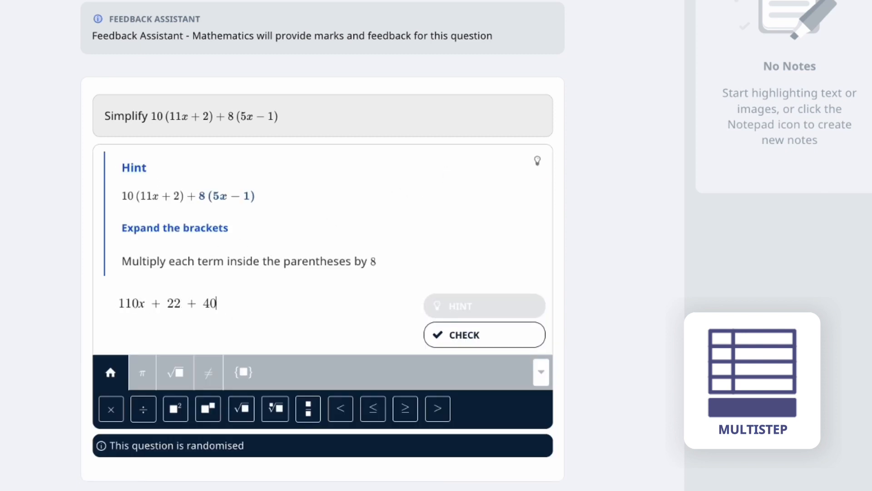
pyautogui.click(483, 334)
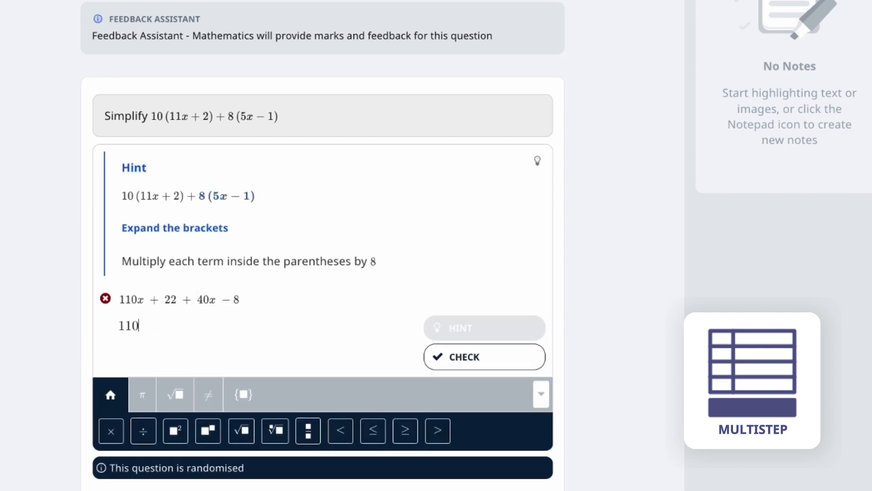
pyautogui.write('x + 20 + 40')
pyautogui.write('150')
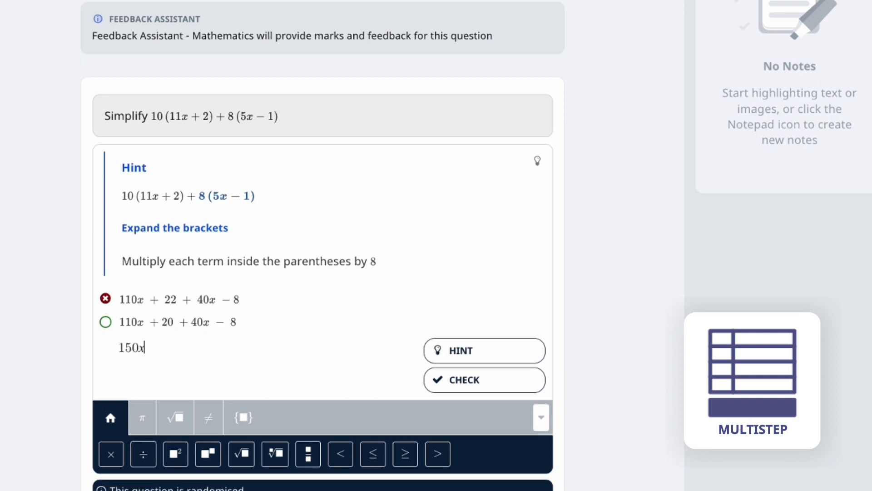
pyautogui.click(483, 380)
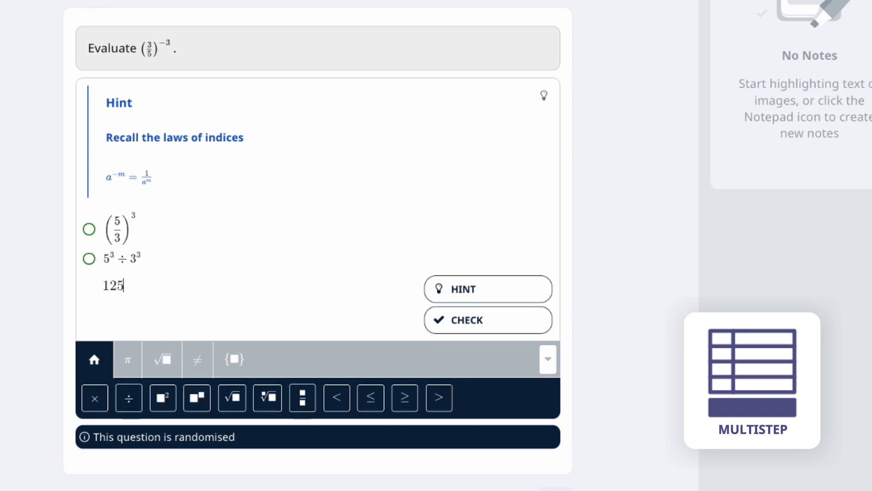
pyautogui.click(488, 320)
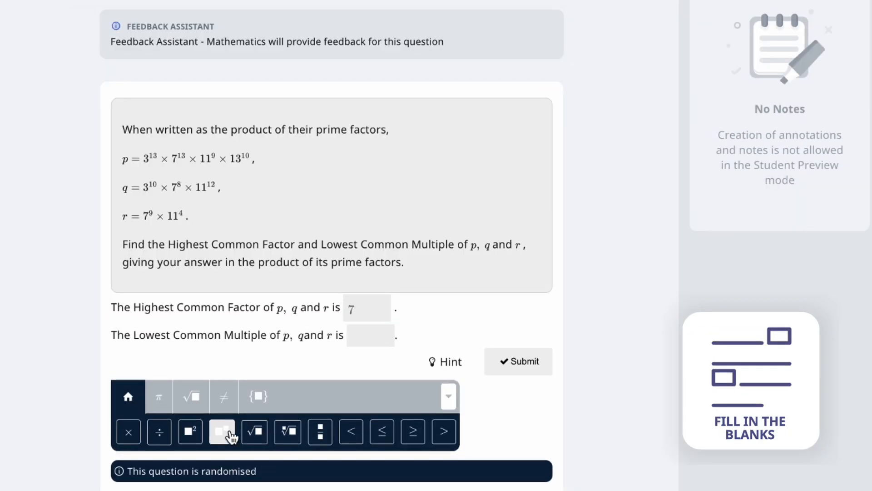
# Enter 7 to the power 8 as the Highest Common Factor in the first blank
pyautogui.click(222, 432)
pyautogui.write('^8')
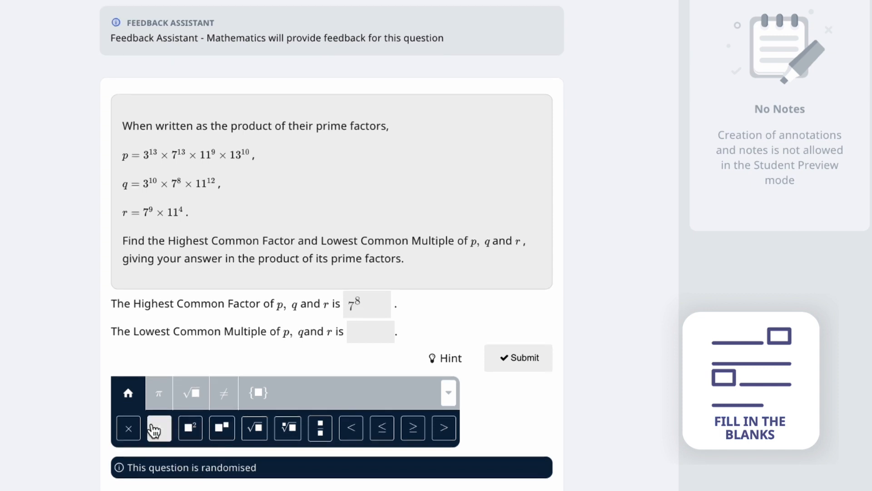
pyautogui.click(159, 428)
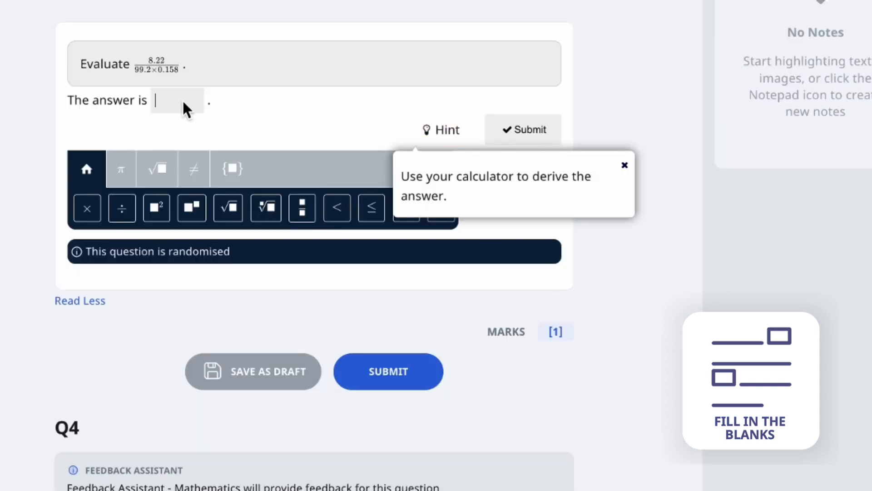
# Enter 0.5244 in the answer blank and submit it
pyautogui.write('0.5244')
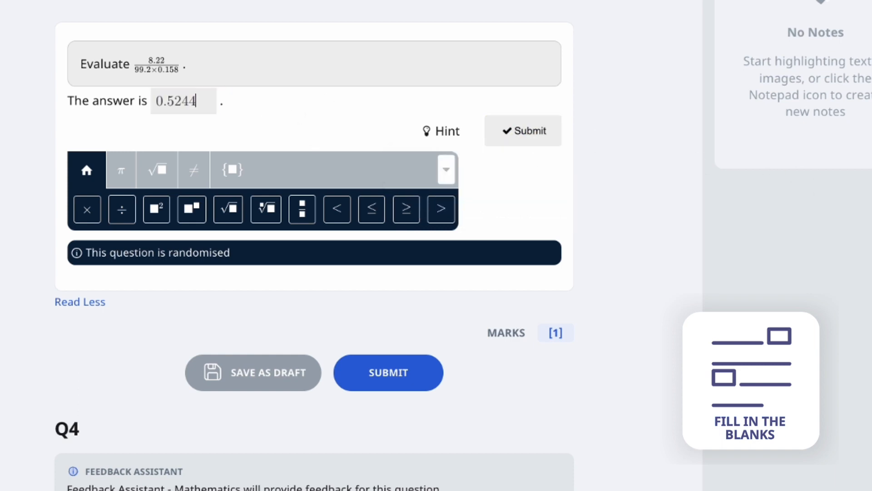
pyautogui.click(522, 130)
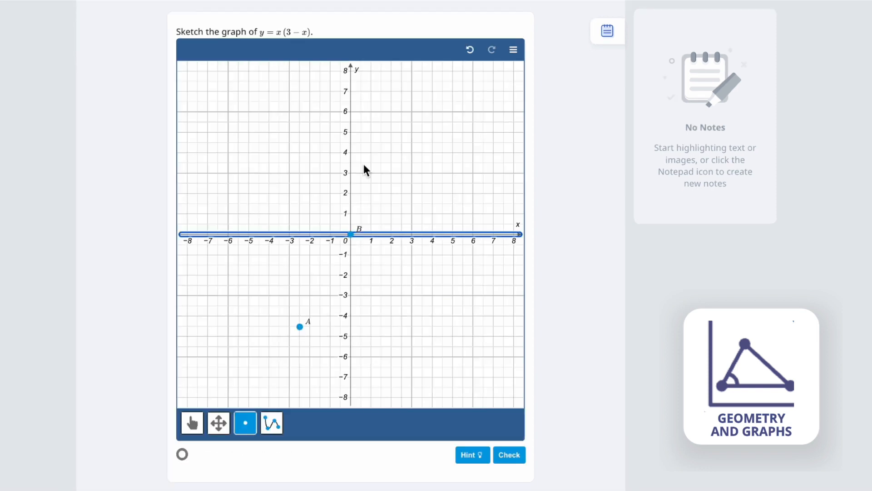
# Plot the turning point (1.5, 2.5), the x = 3 intercept and (4.5, −3.5) on the grid
pyautogui.click(382, 183)
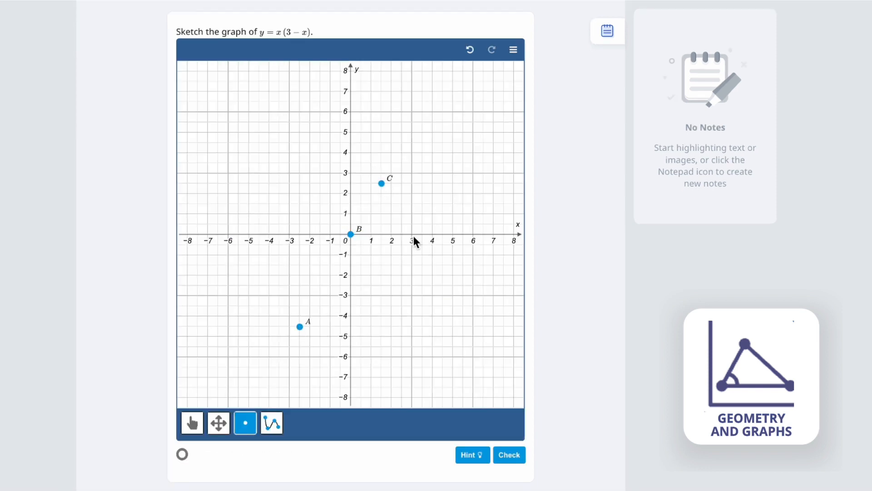
pyautogui.click(441, 303)
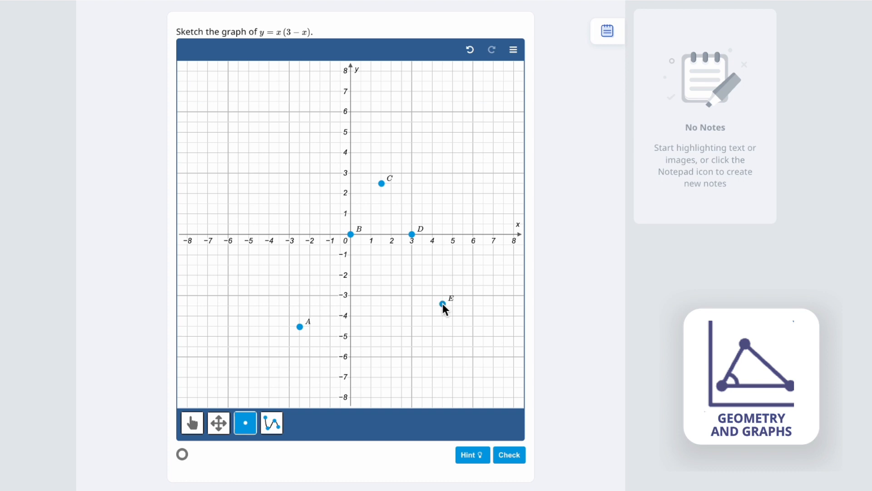
pyautogui.click(271, 423)
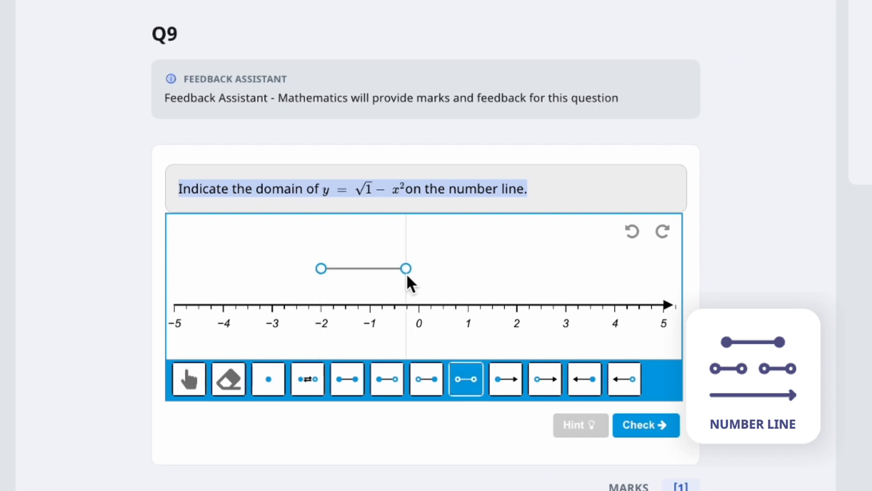
# Draw a closed-closed interval from −1 to 1 on the number line and check it
pyautogui.click(632, 230)
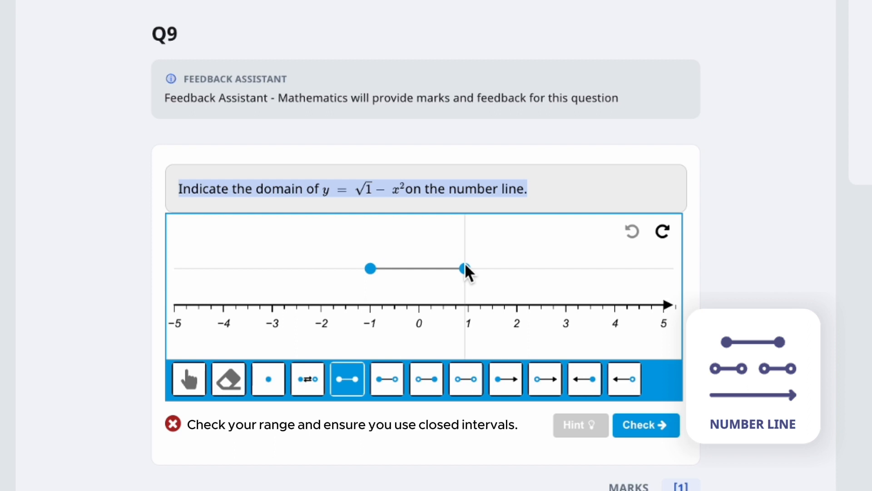
pyautogui.scroll(-3)
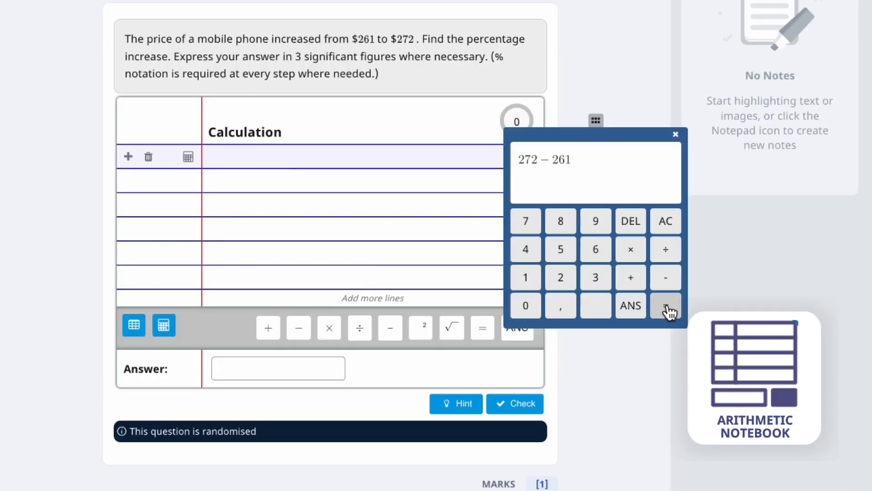
# Compute 272 − 261, correct the division to 11 ÷ 261, and enter 21 as the answer
pyautogui.click(665, 305)
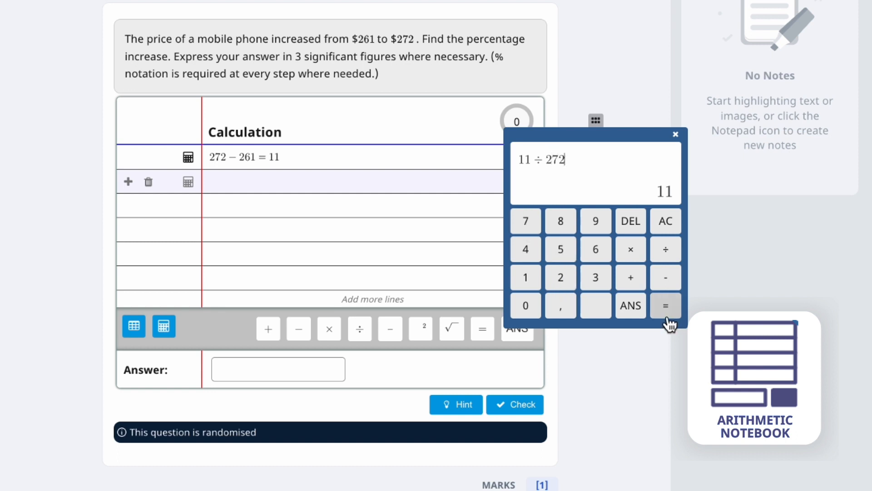
pyautogui.click(665, 305)
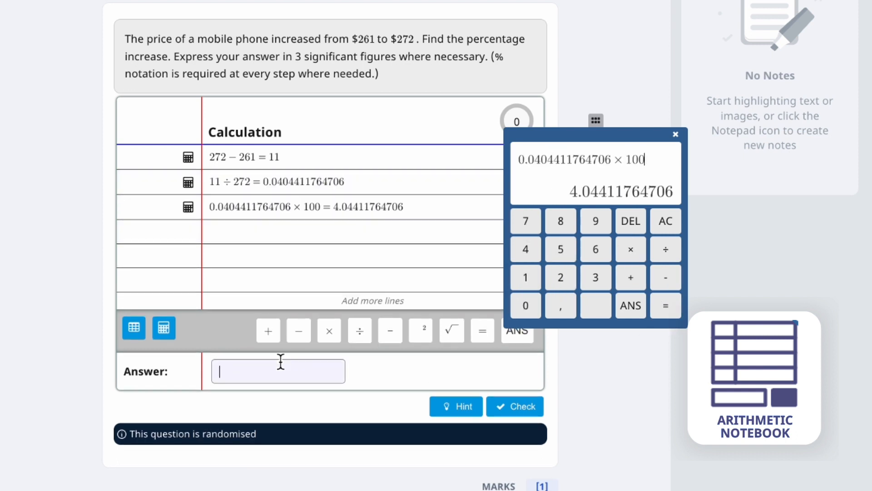
pyautogui.click(515, 407)
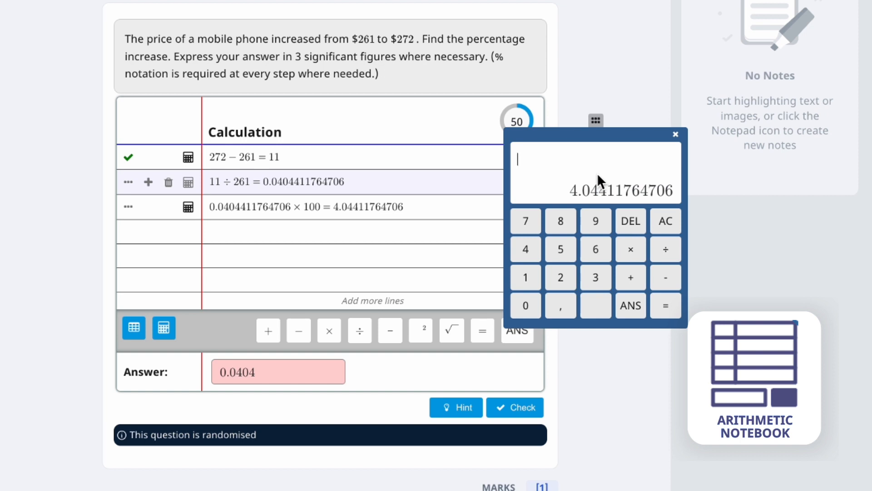
pyautogui.click(665, 305)
pyautogui.write('4.')
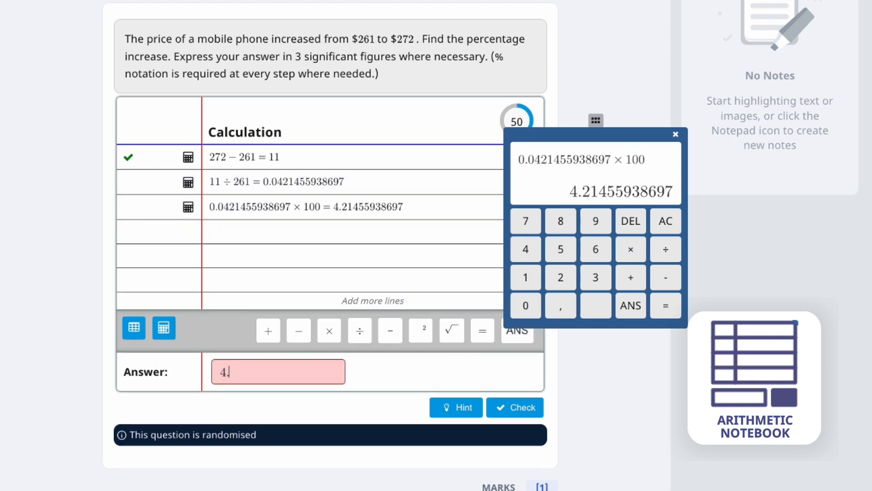
pyautogui.write('21')
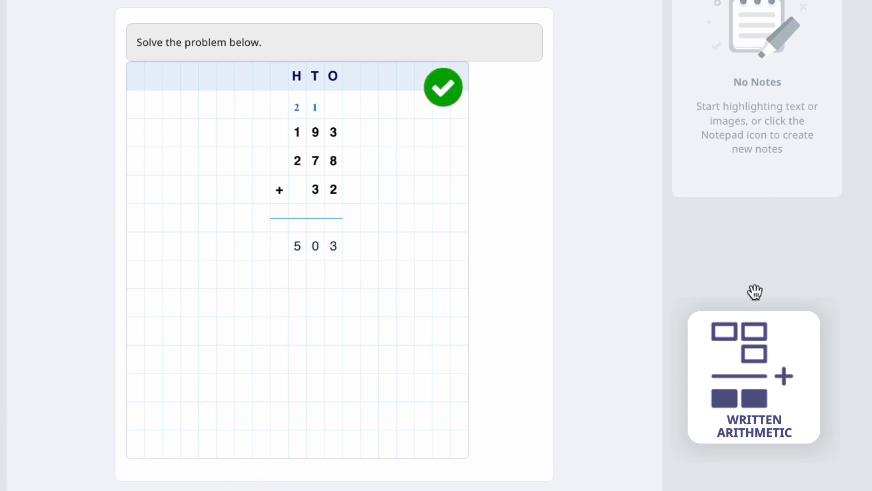
# In the 53 × 9 grid, enter 7 in the ones, carry 2 and fill the tens digit
pyautogui.click(443, 88)
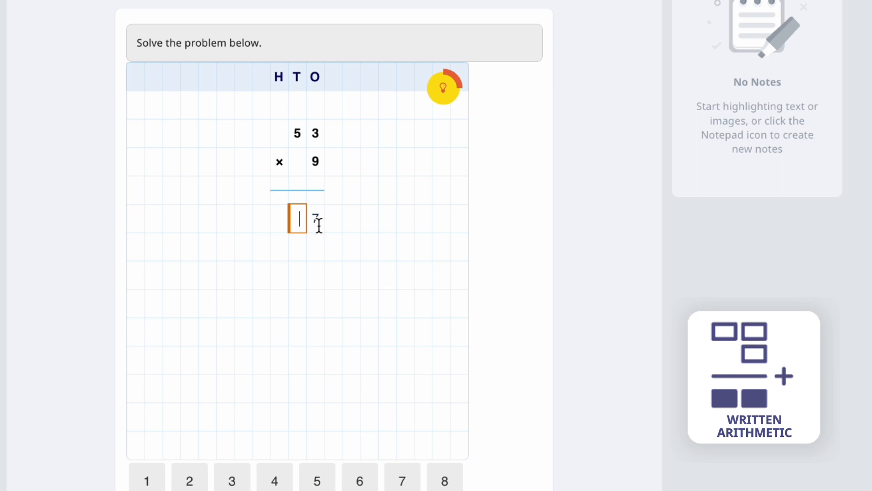
pyautogui.click(297, 105)
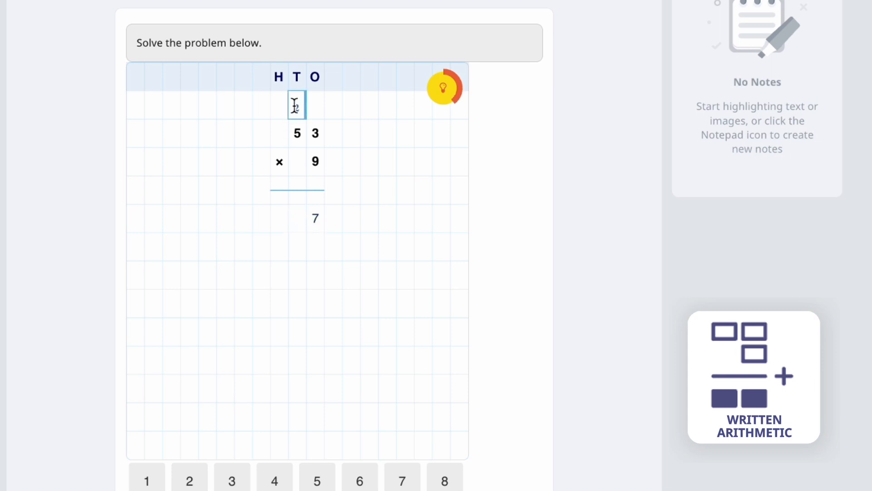
pyautogui.click(279, 217)
pyautogui.write('5')
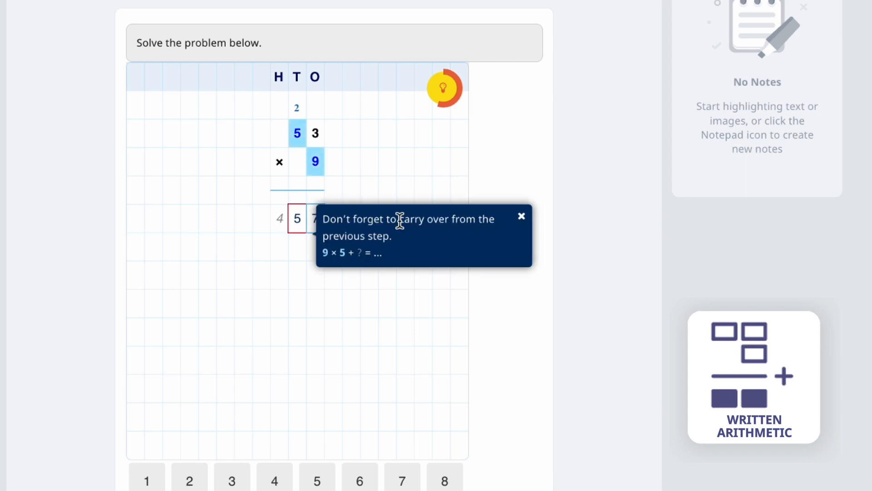
pyautogui.moveTo(394, 310)
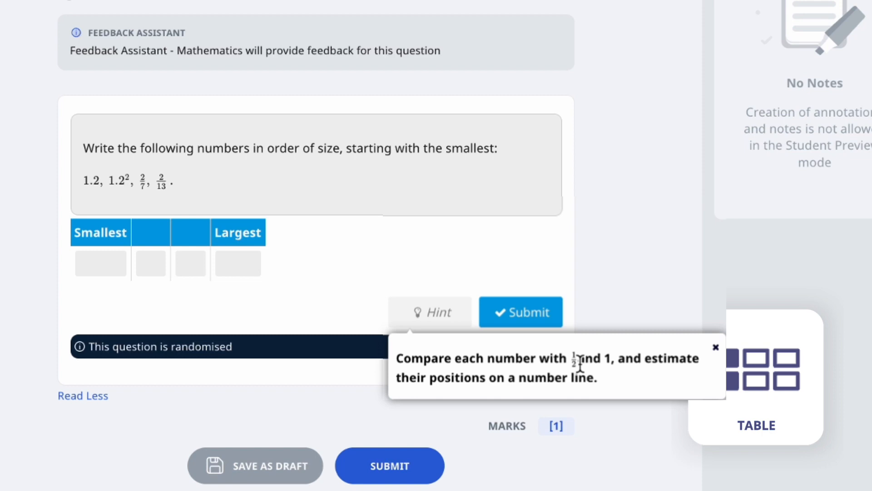
# Fill the ordering table with 2/13, 2/7 and 1.2², then fix the marked cells
pyautogui.click(150, 263)
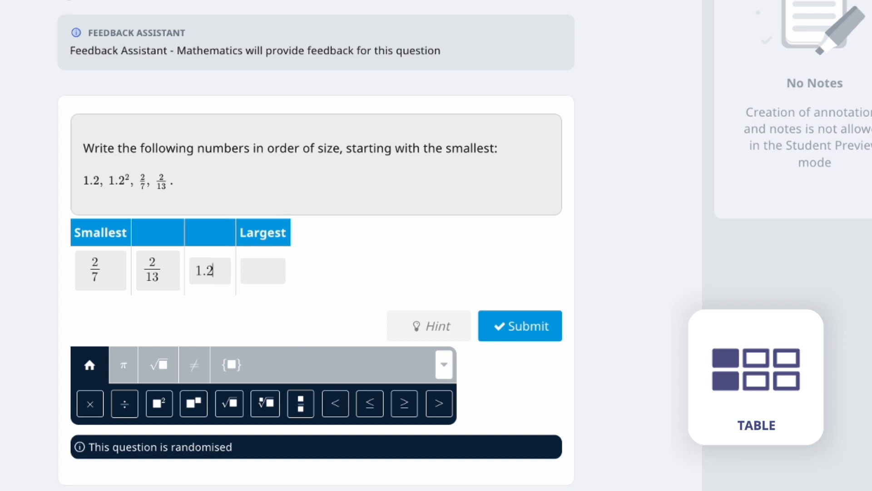
pyautogui.click(519, 326)
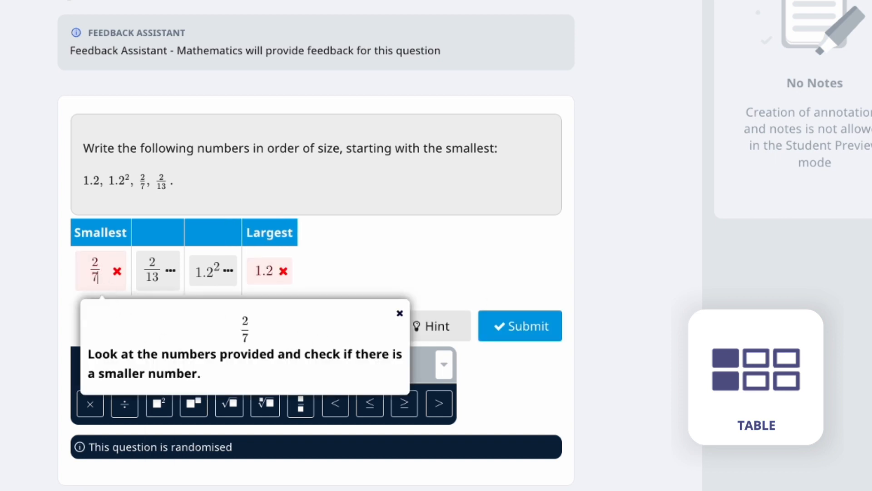
pyautogui.click(519, 326)
pyautogui.write('^2')
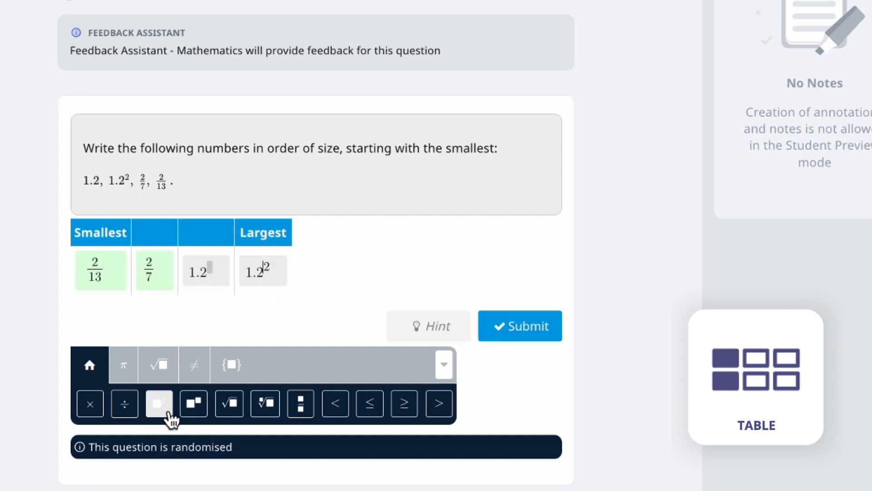
pyautogui.click(519, 325)
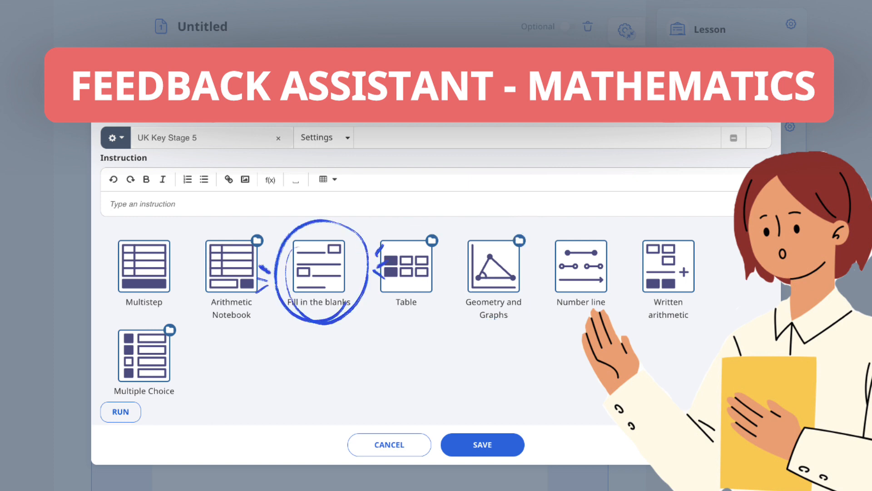
# Highlight the Written arithmetic tile in the question-type picker
pyautogui.click(668, 267)
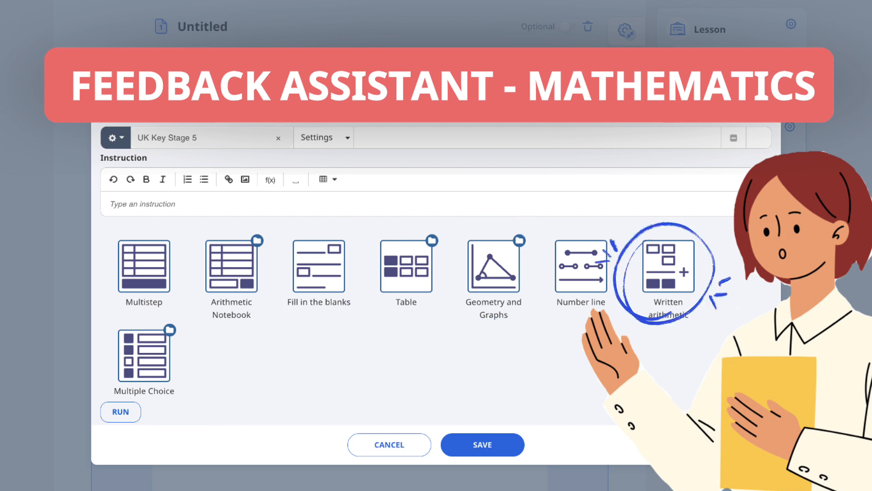